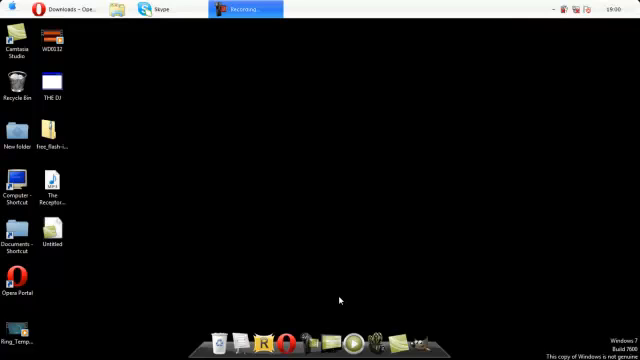
{"action": "mouse_move", "coordinate": [358, 323]}
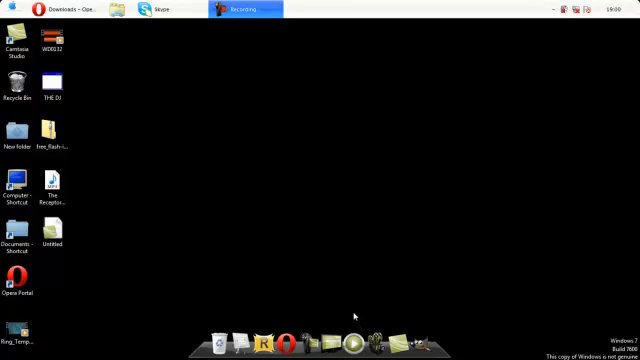
{"action": "mouse_move", "coordinate": [355, 312]}
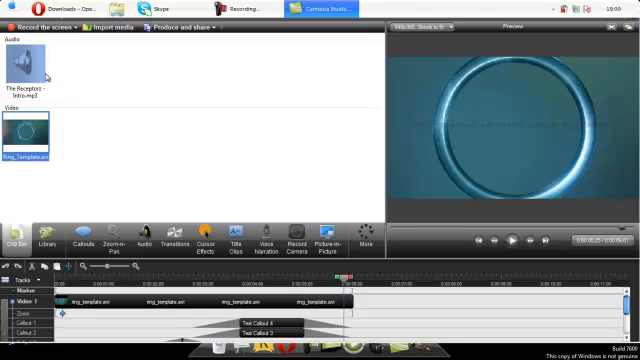
- Restore the Camtasia window and start a new, empty project replacing the ring template one
{"action": "left_click", "coordinate": [30, 80]}
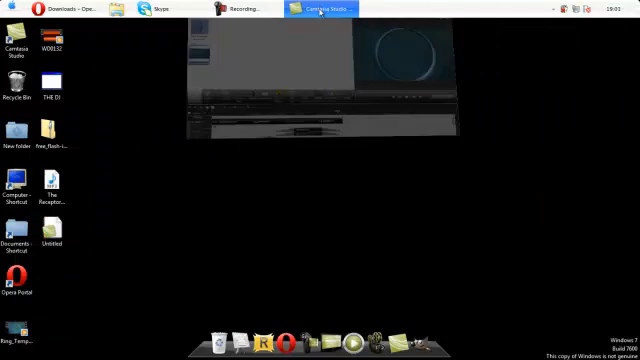
{"action": "left_click", "coordinate": [315, 8]}
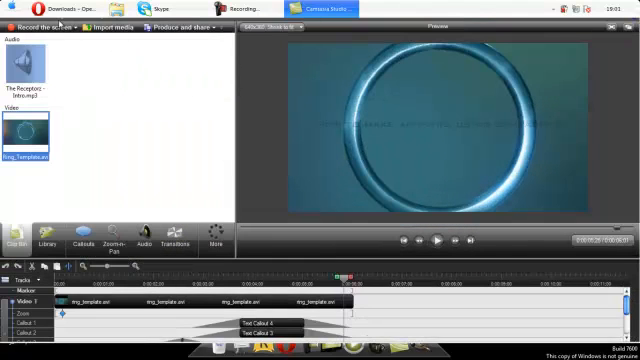
{"action": "left_click", "coordinate": [20, 28]}
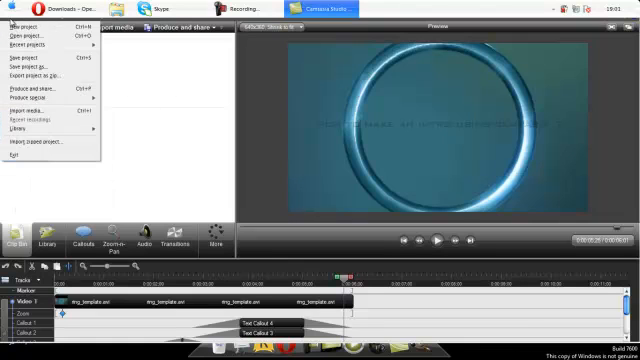
{"action": "left_click", "coordinate": [22, 28]}
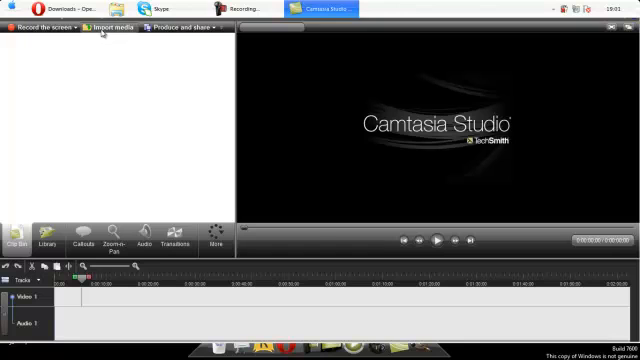
- Place the Ring_Template library clip on the Video 1 track and preview its playback
{"action": "left_click", "coordinate": [114, 27]}
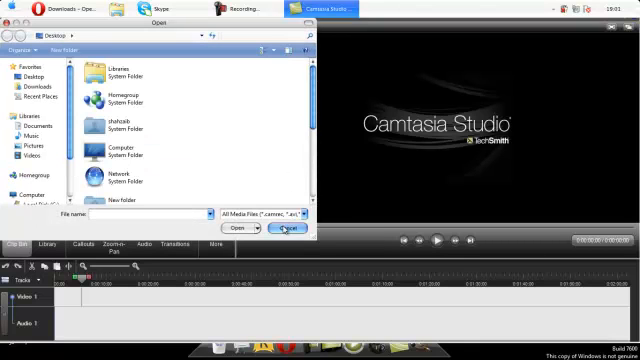
{"action": "left_click", "coordinate": [286, 229]}
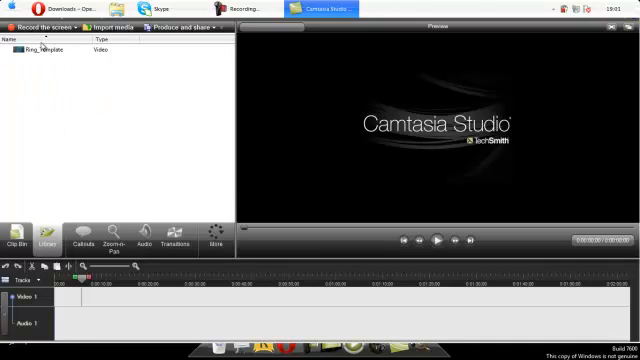
{"action": "mouse_move", "coordinate": [25, 54]}
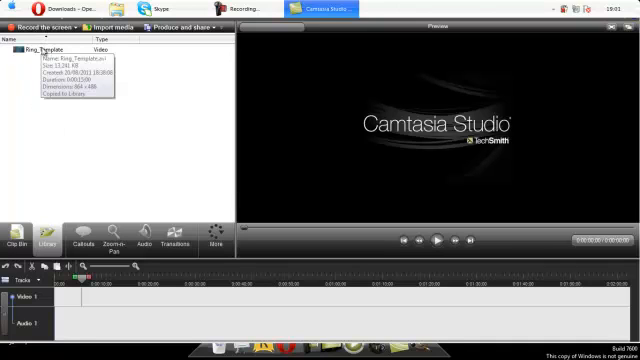
{"action": "left_click", "coordinate": [40, 47]}
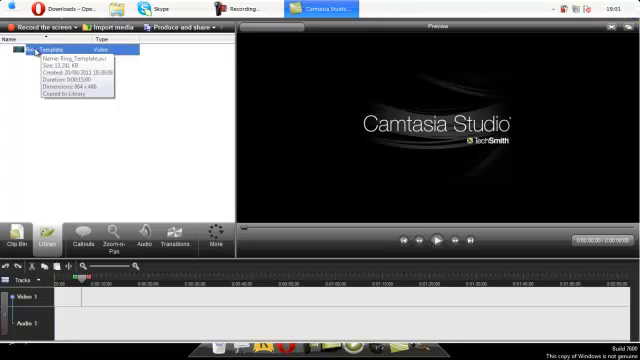
{"action": "mouse_move", "coordinate": [16, 61]}
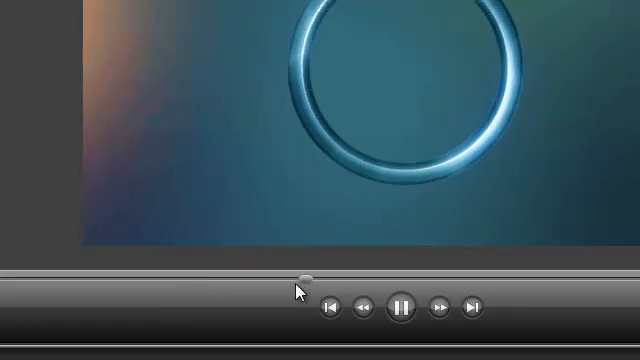
{"action": "left_click", "coordinate": [402, 307]}
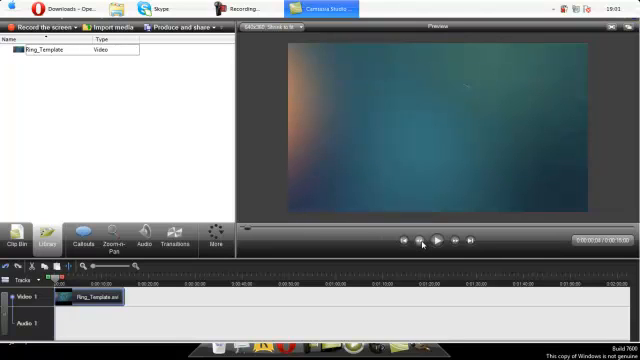
- Add a text callout reading 'This is a test' and centre it inside the ring
{"action": "left_click", "coordinate": [438, 240]}
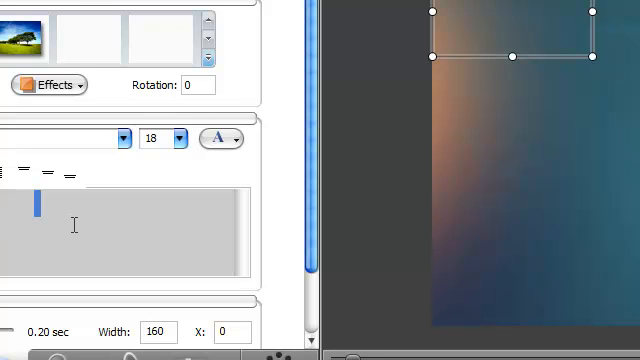
{"action": "type", "text": "T"}
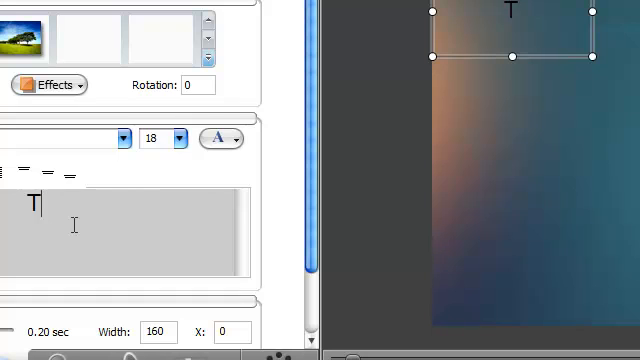
{"action": "type", "text": "This is a"}
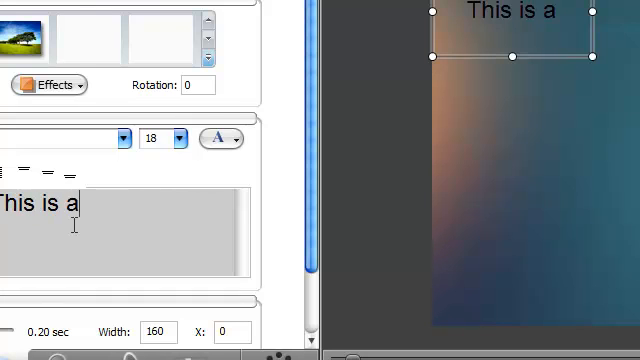
{"action": "type", "text": "te"}
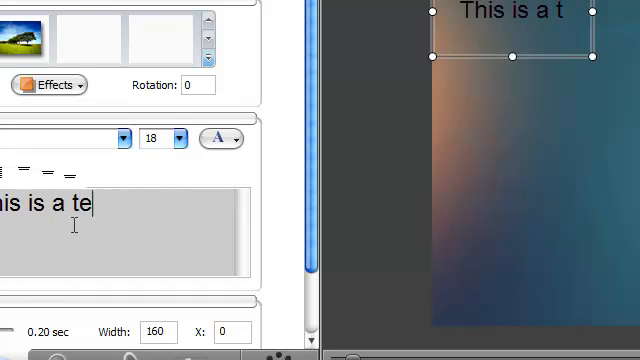
{"action": "type", "text": "st"}
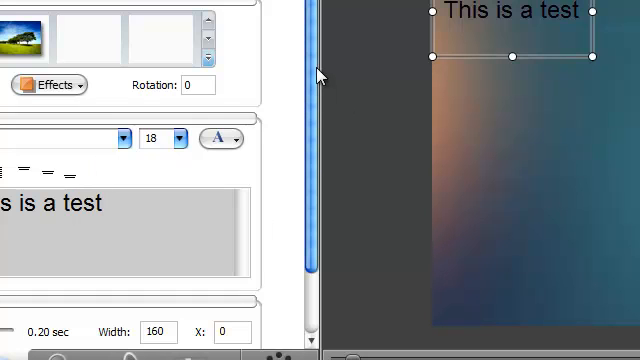
{"action": "scroll", "scroll_direction": "down", "scroll_amount": 3}
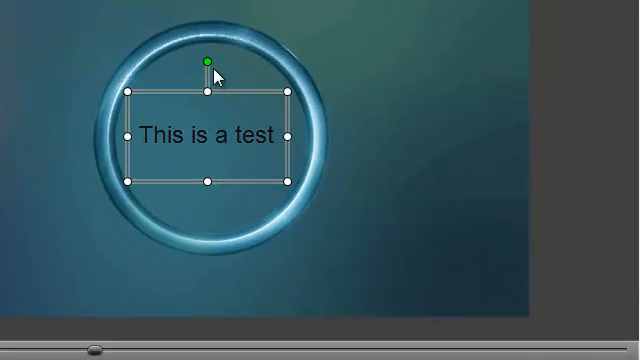
- Restyle the 'This is a test' callout in BankGothic and reposition it over the ring
{"action": "left_click_drag", "start_coordinate": [208, 62], "coordinate": [173, 72]}
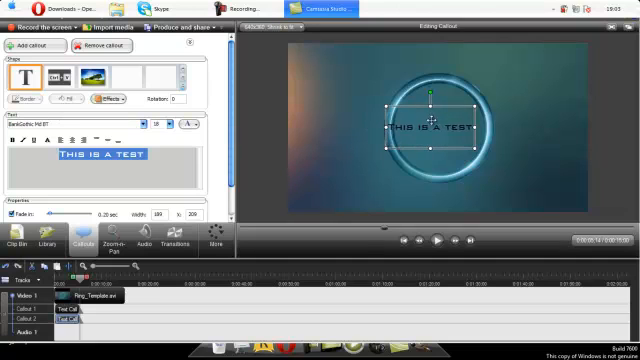
{"action": "left_click_drag", "start_coordinate": [430, 135], "coordinate": [430, 118]}
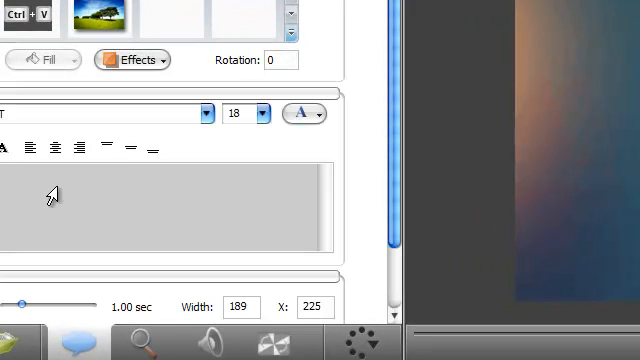
- Enter 'RANDOM INTRO' as the second callout's text
{"action": "left_click", "coordinate": [120, 180]}
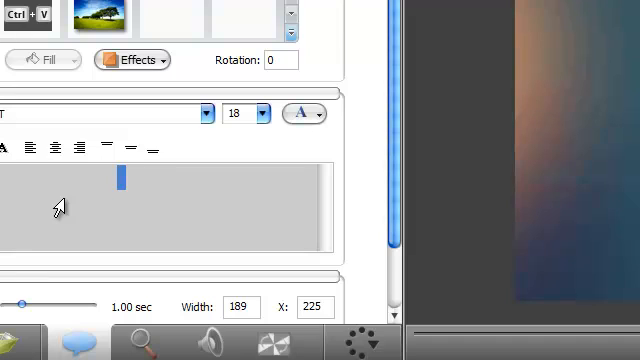
{"action": "type", "text": "RANDOM IN"}
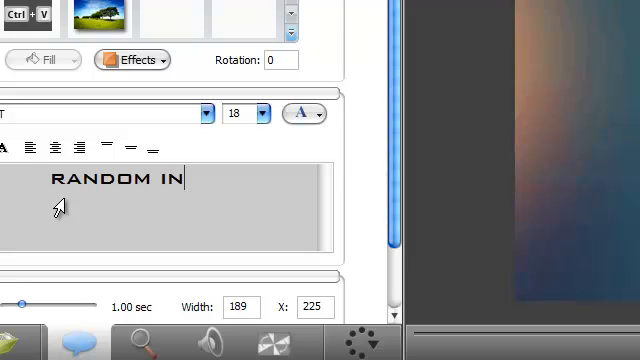
{"action": "type", "text": "TRO"}
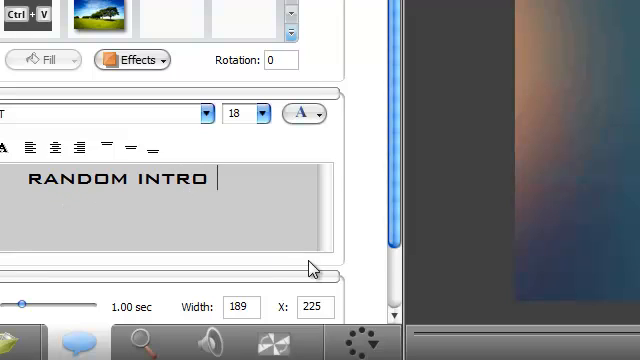
{"action": "mouse_move", "coordinate": [393, 122]}
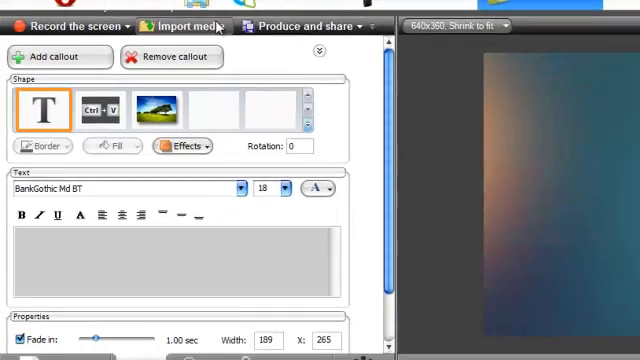
- Import 'The Receptorz - Intro' MP3 and place it on the Audio 2 track
{"action": "left_click", "coordinate": [190, 26]}
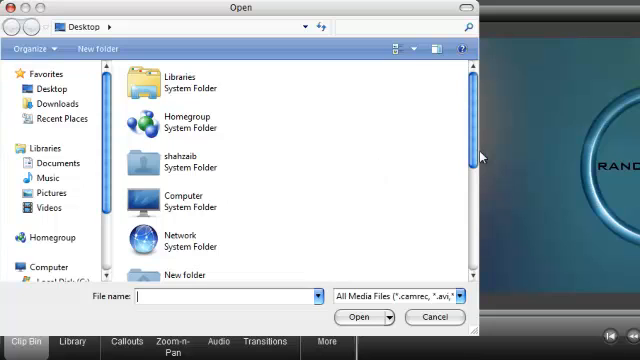
{"action": "scroll", "scroll_direction": "down", "scroll_amount": 3}
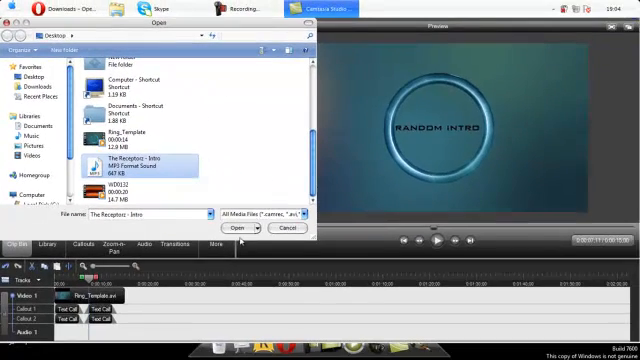
{"action": "left_click", "coordinate": [239, 227]}
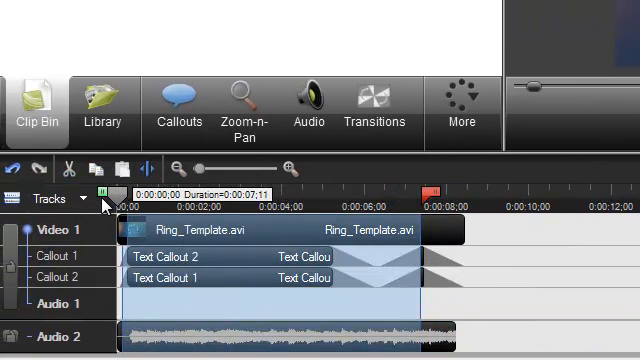
- Select a timeline span and trim the video, callouts and music to end together
{"action": "left_click_drag", "start_coordinate": [112, 190], "coordinate": [440, 190]}
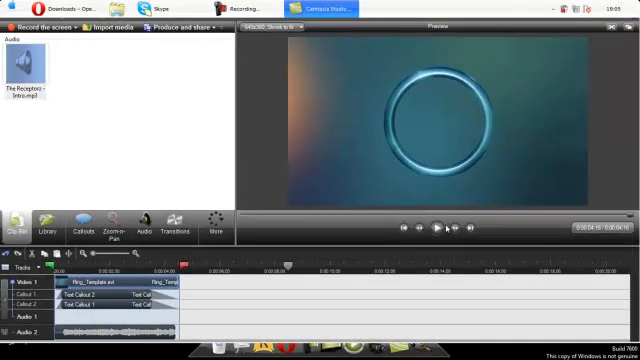
- Play back the finished intro, then browse the File menu to Export project as zip
{"action": "left_click", "coordinate": [440, 228]}
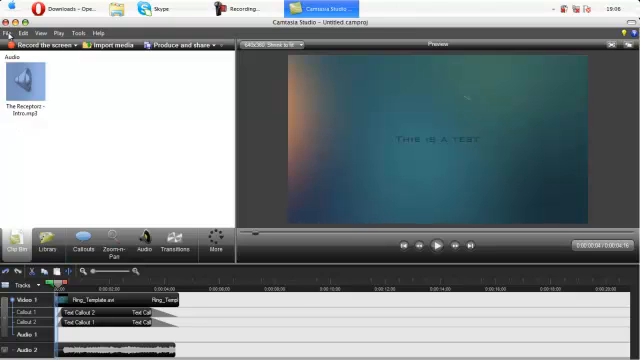
{"action": "left_click", "coordinate": [10, 33]}
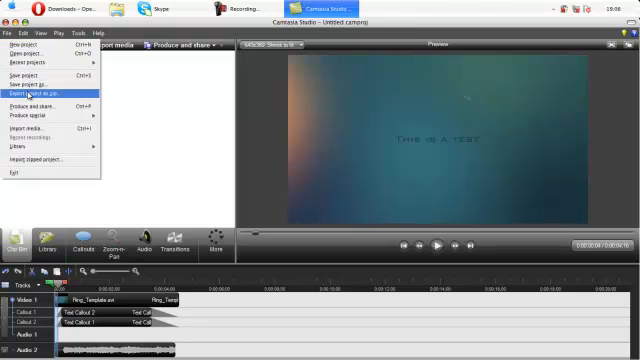